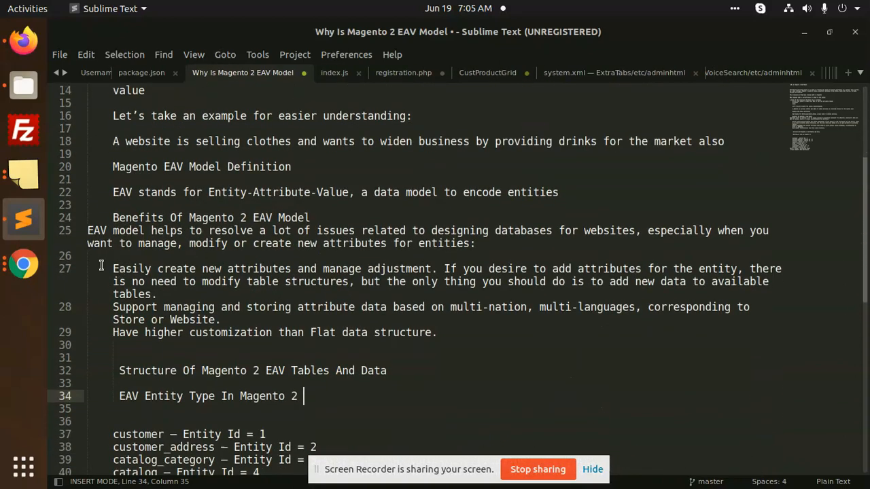
# Select the flat data structure benefit line and the entity type ID list in the notes
pyautogui.moveTo(113, 269); pyautogui.dragTo(441, 269)
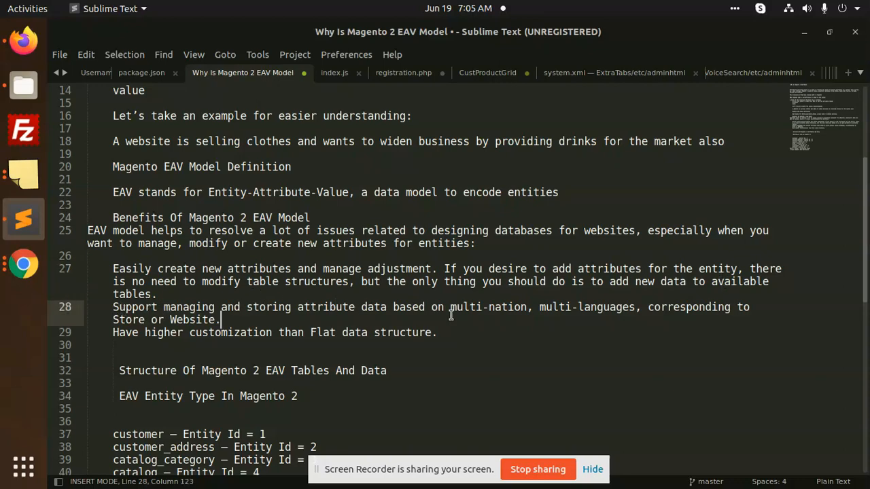
pyautogui.click(706, 307)
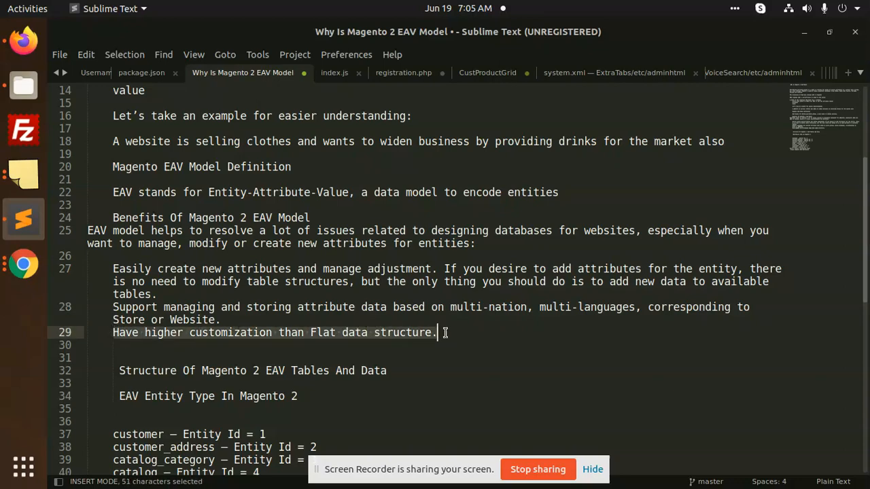
pyautogui.scroll(-3)
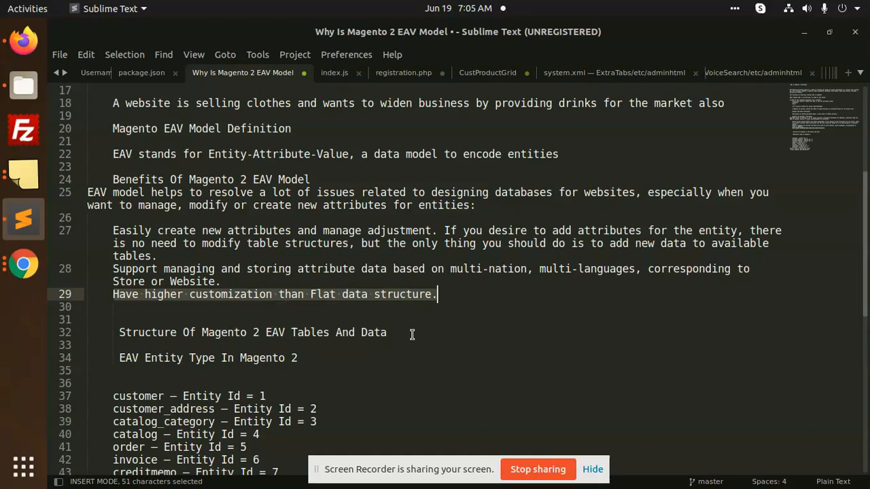
pyautogui.scroll(-3)
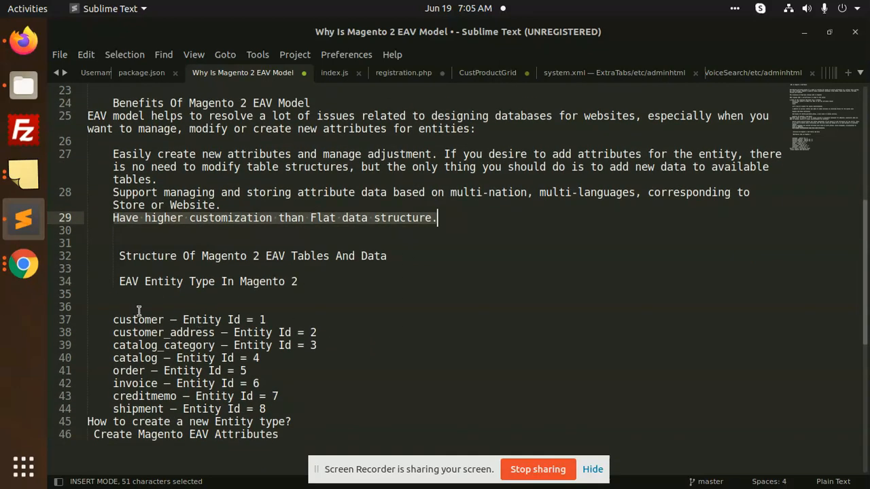
pyautogui.click(138, 332)
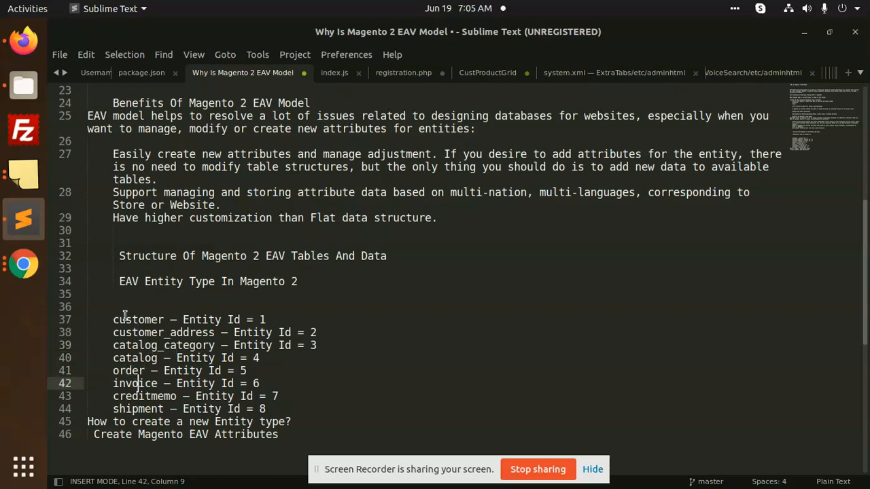
pyautogui.moveTo(113, 319); pyautogui.dragTo(291, 421)
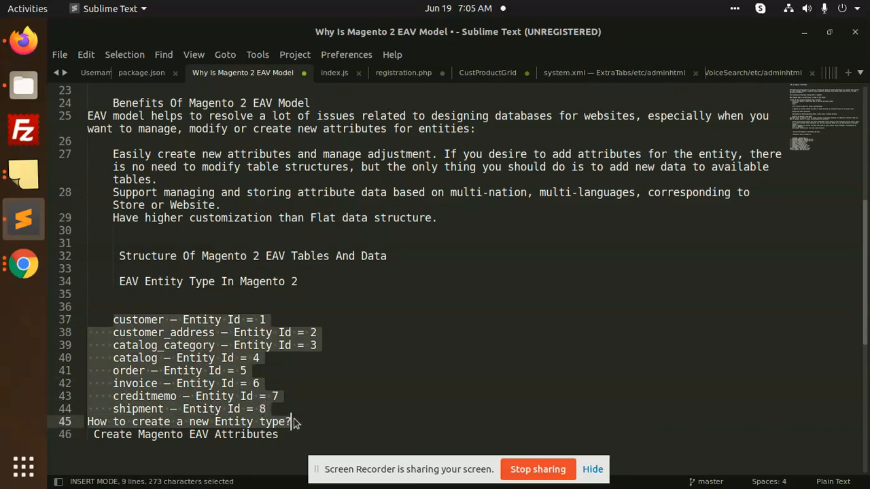
pyautogui.moveTo(303, 295)
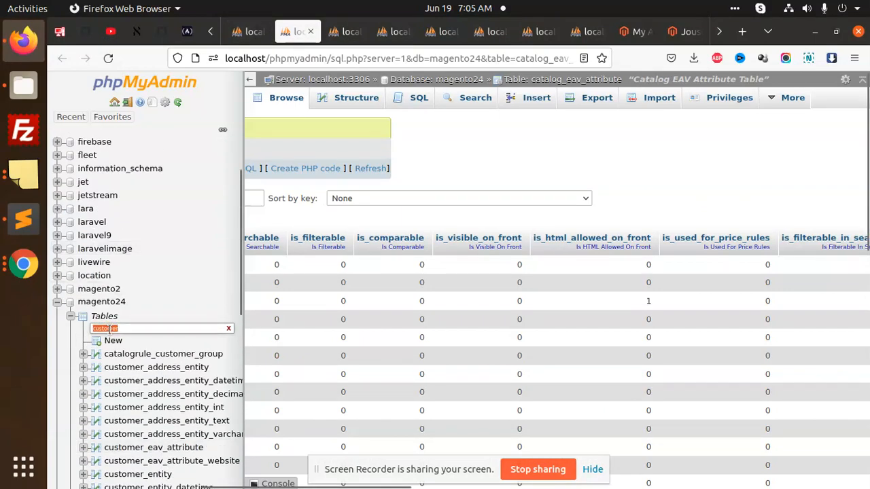
# Filter tables by 'eav', open the eav_attribute record for attribute_id 160, then the Magento tab
pyautogui.write('eav')
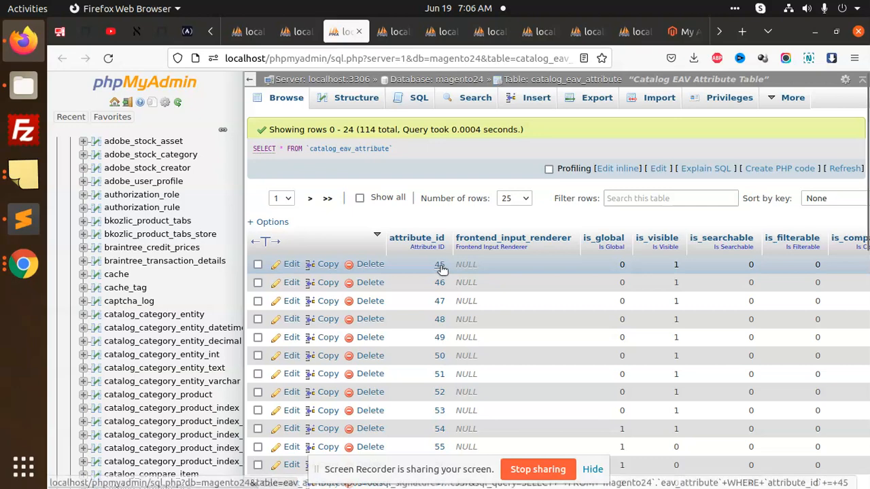
pyautogui.click(439, 264)
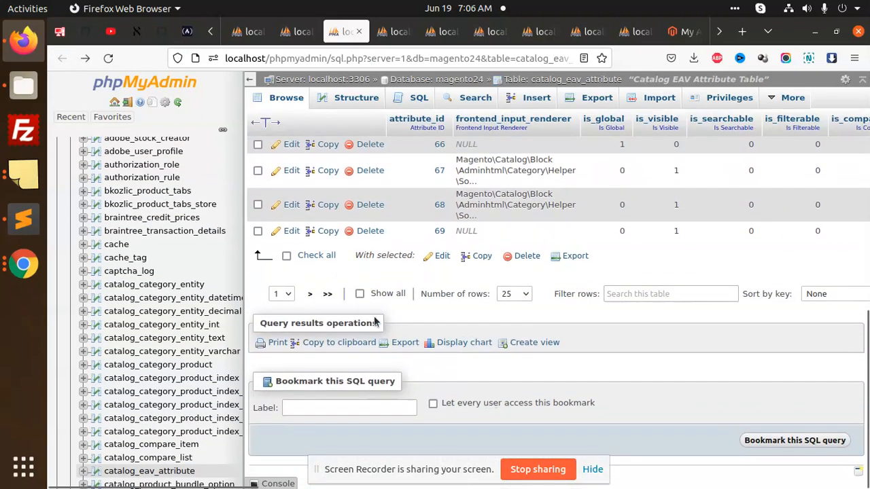
pyautogui.click(327, 293)
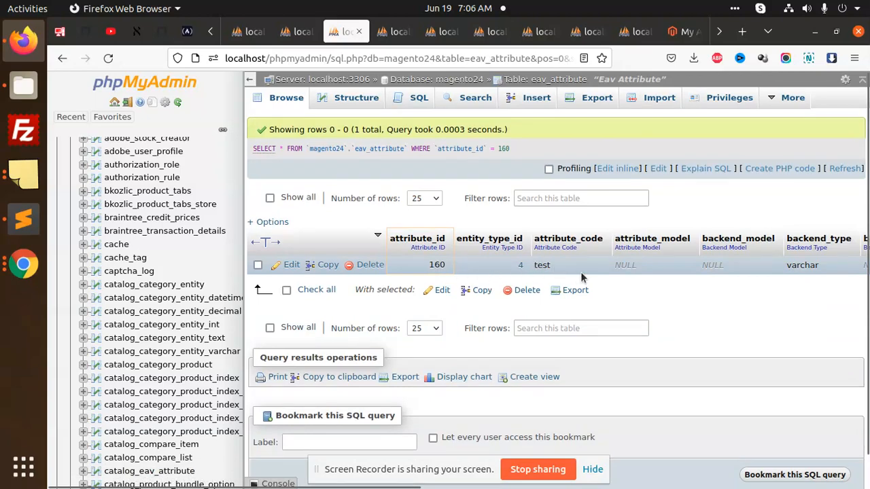
pyautogui.click(685, 31)
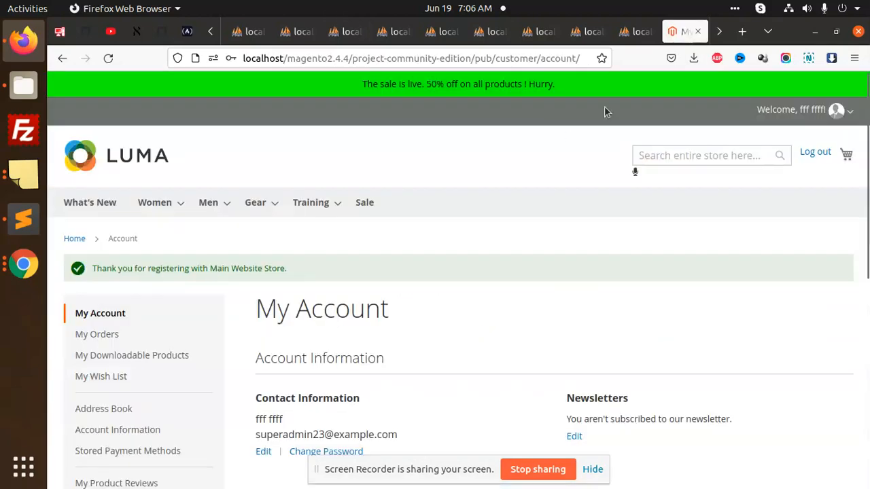
# Filter Magento admin attributes by 'test', then return to phpMyAdmin's attribute 160 record
pyautogui.click(636, 32)
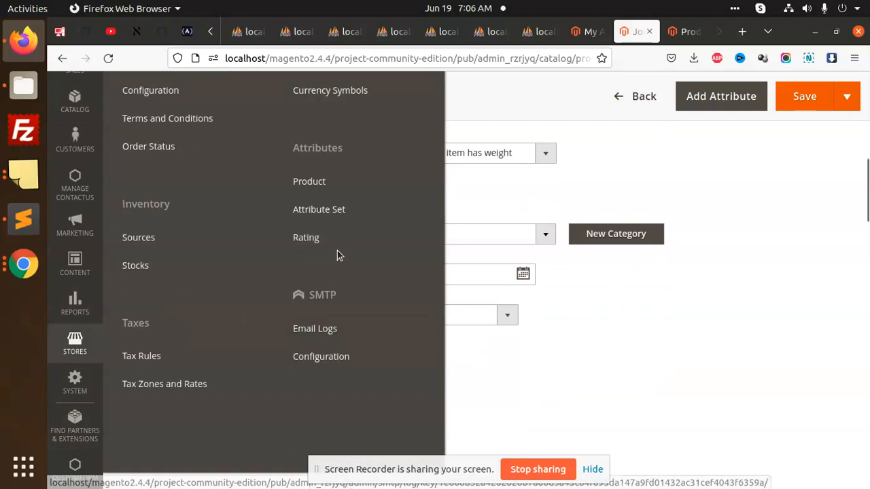
pyautogui.moveTo(309, 182)
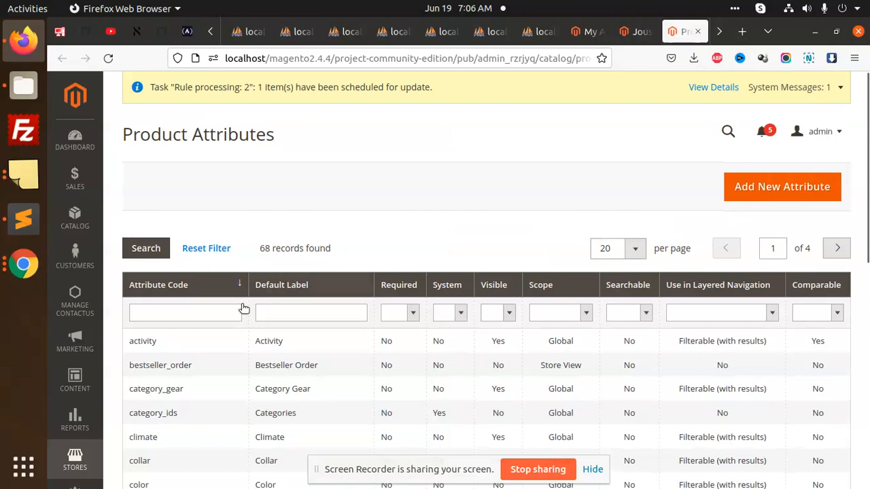
pyautogui.write('test')
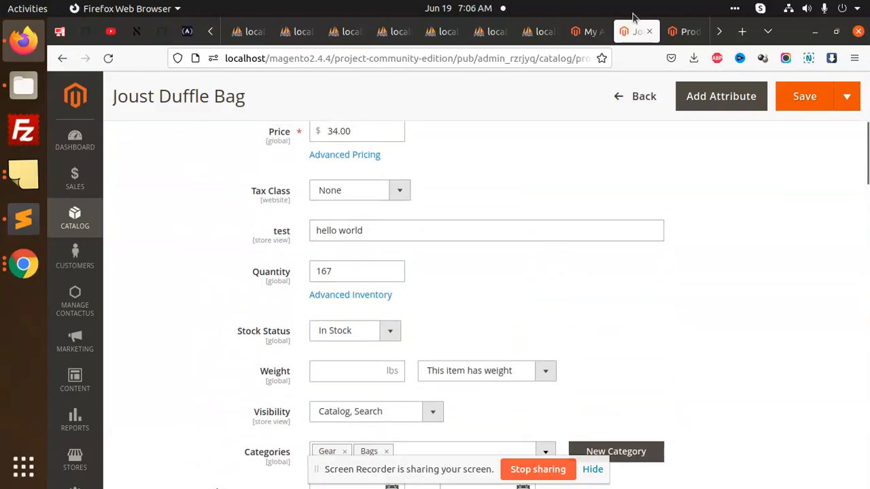
pyautogui.click(488, 31)
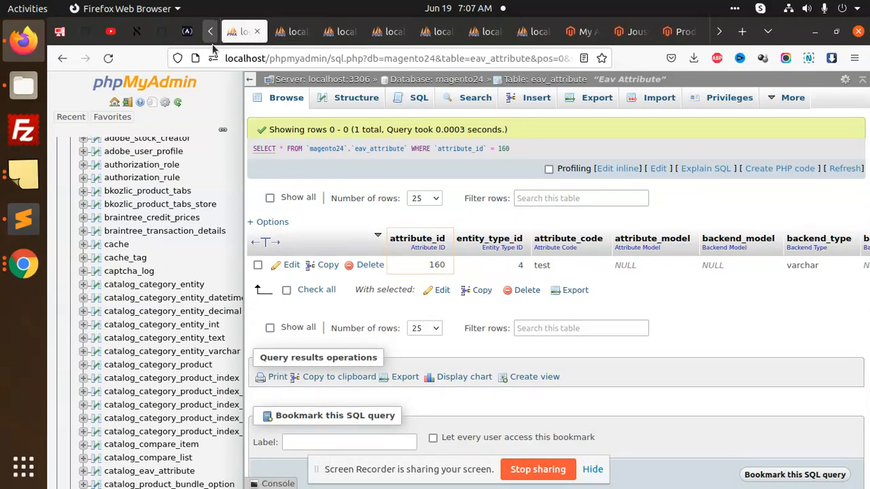
pyautogui.moveTo(354, 171)
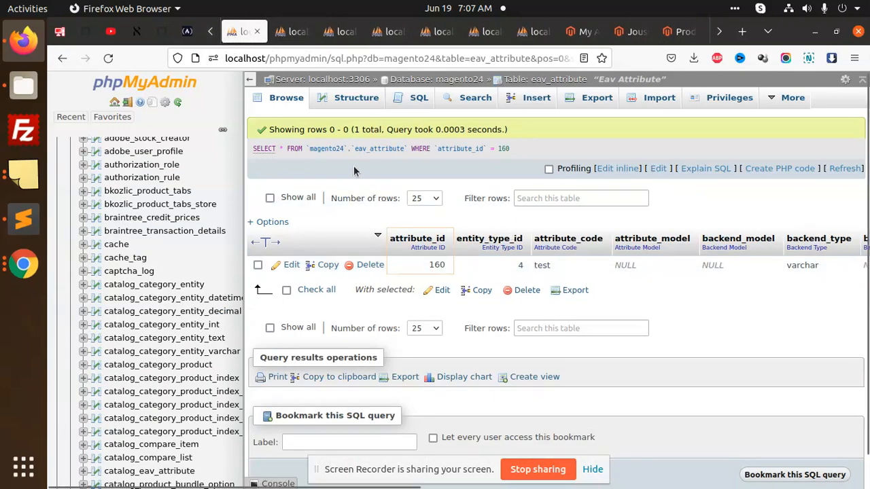
pyautogui.doubleClick(379, 148)
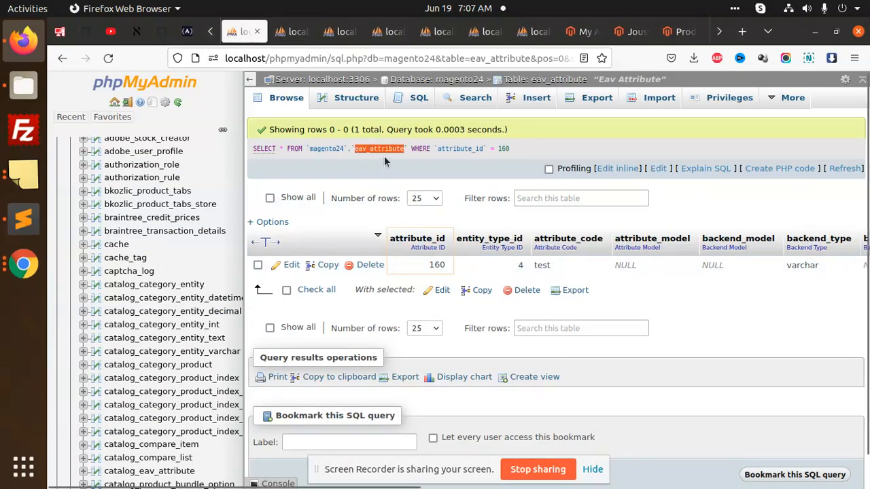
pyautogui.moveTo(415, 161)
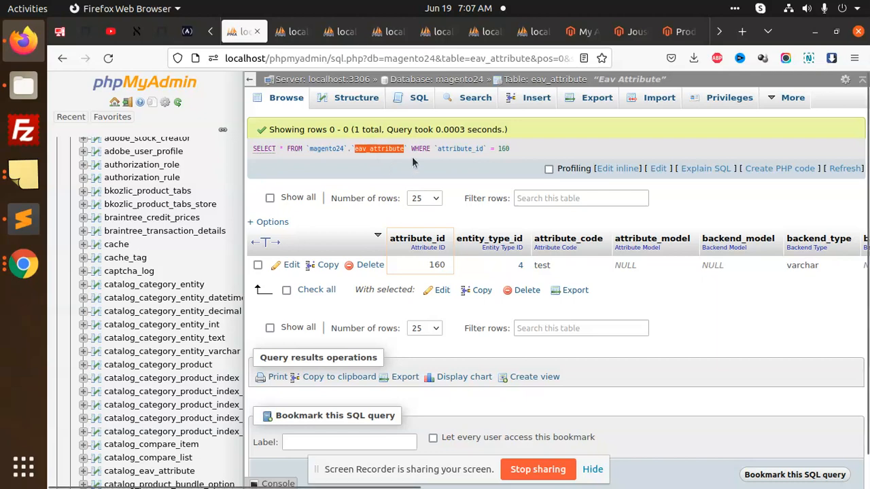
pyautogui.moveTo(495, 189)
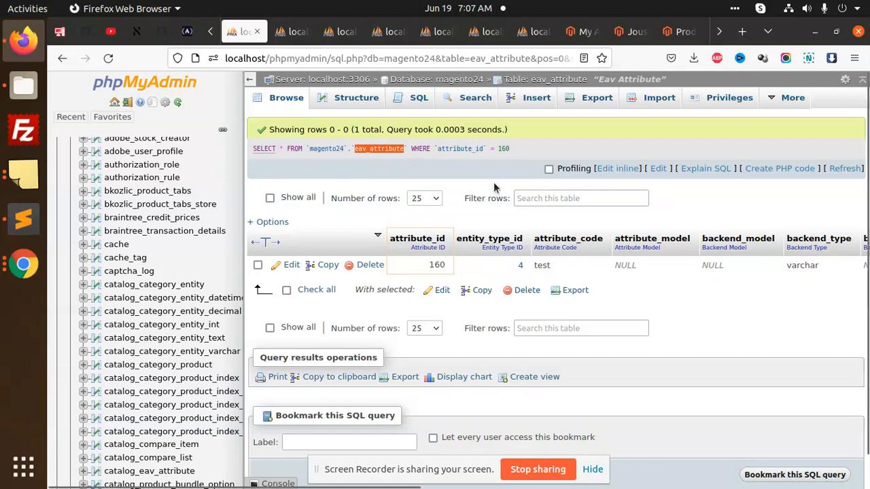
pyautogui.moveTo(625, 246)
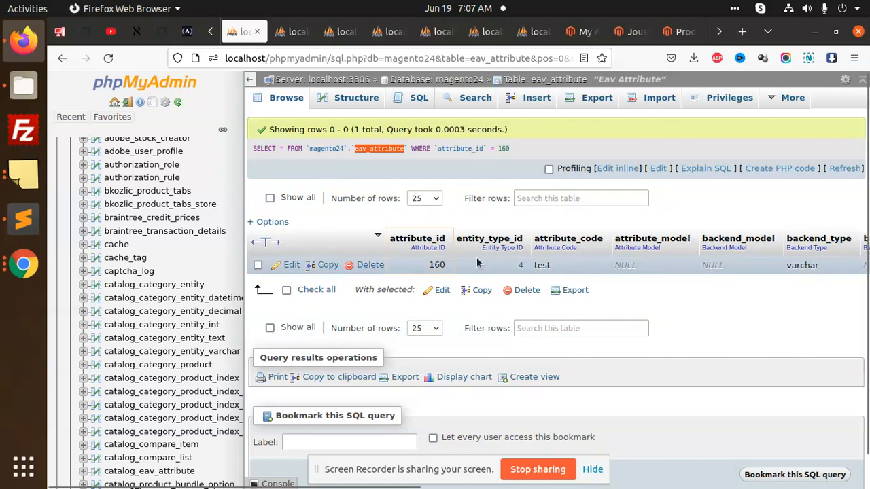
pyautogui.moveTo(753, 279)
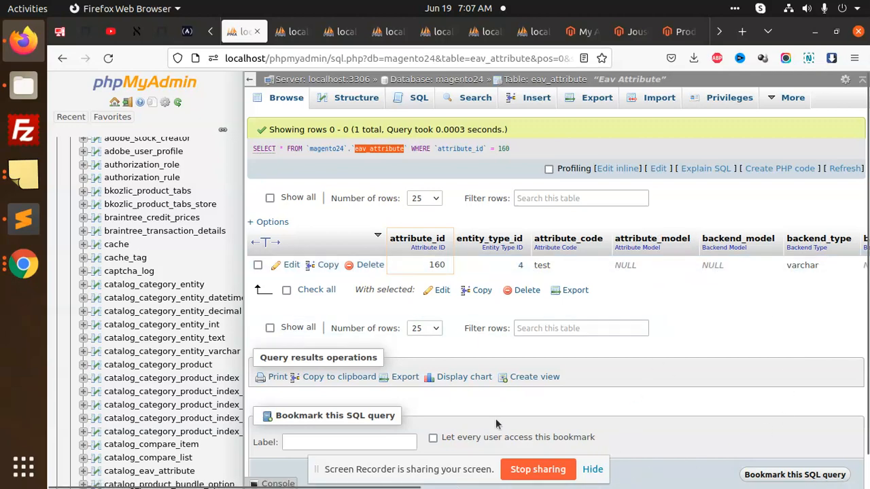
pyautogui.moveTo(804, 229)
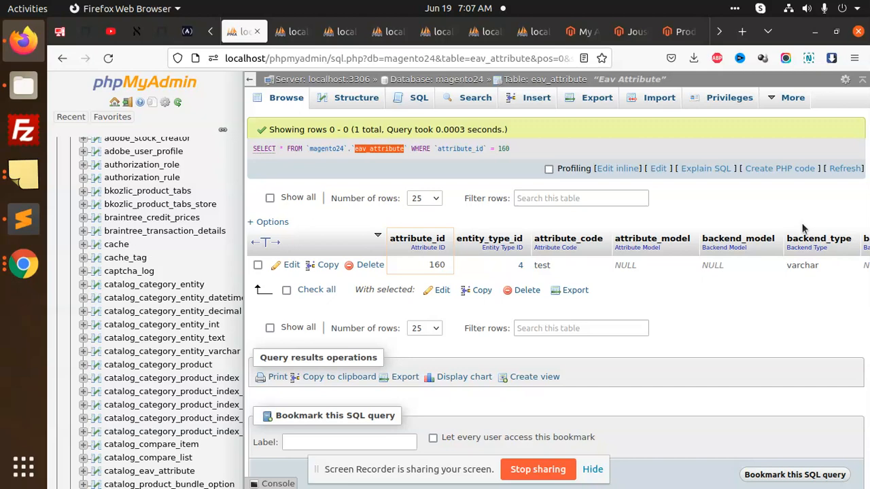
pyautogui.moveTo(23, 218)
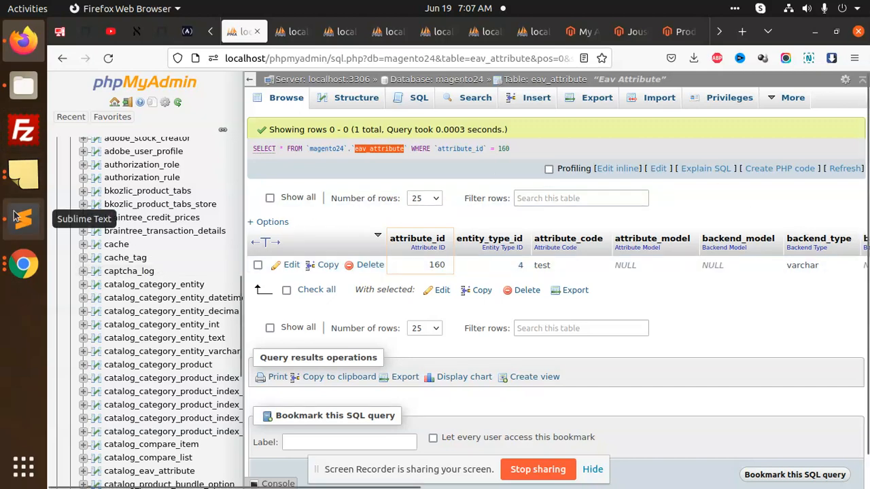
# Bring the Magento 2 EAV notes in Sublime Text back to the front from the dock
pyautogui.click(22, 219)
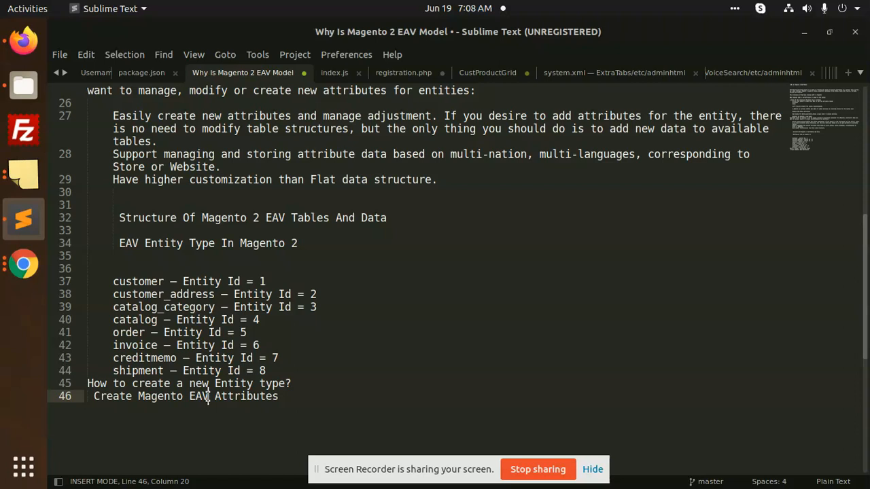
pyautogui.moveTo(259, 433)
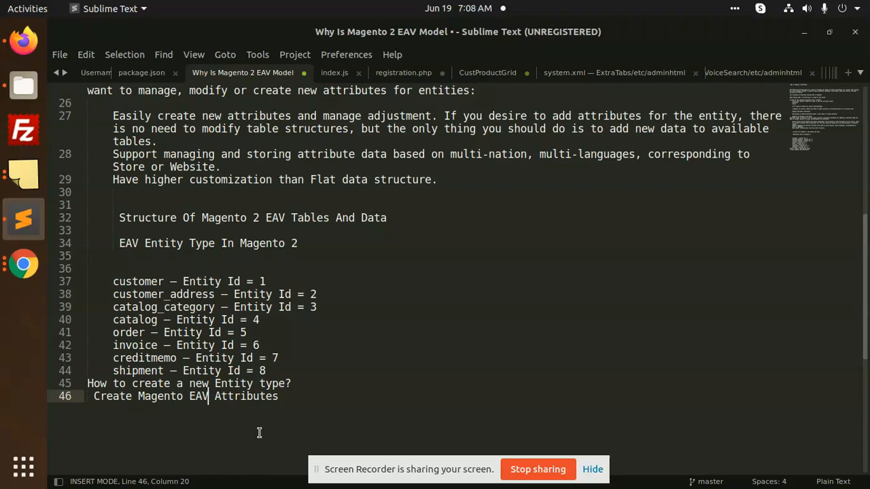